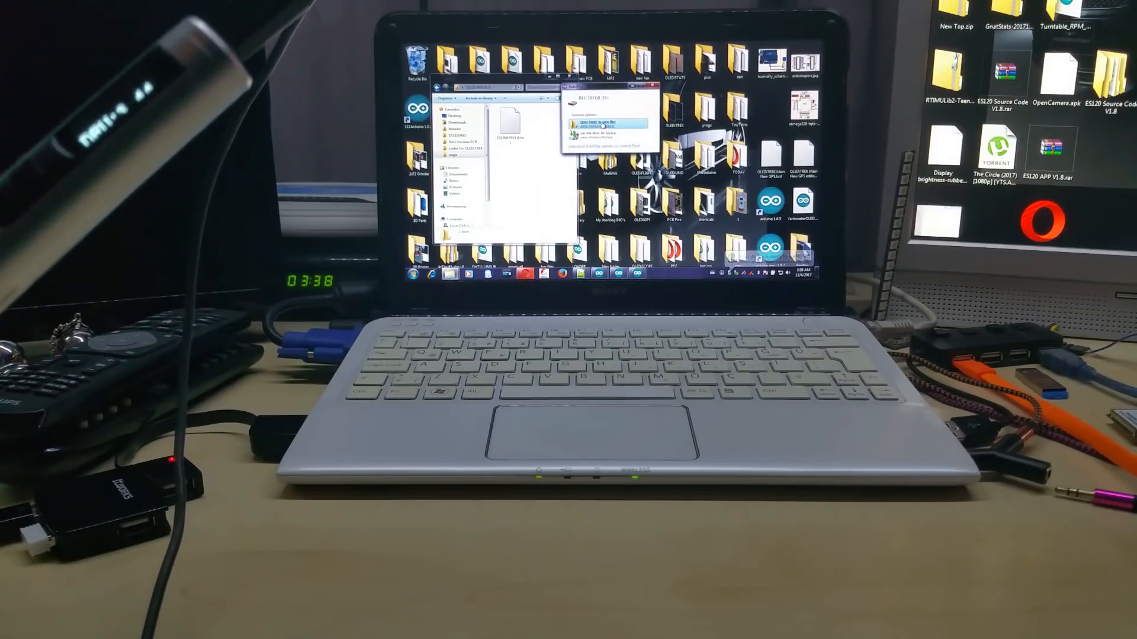
- Choose 'Open folder to view files' in AutoPlay to browse the USB drive
{"action": "left_click", "coordinate": [592, 123]}
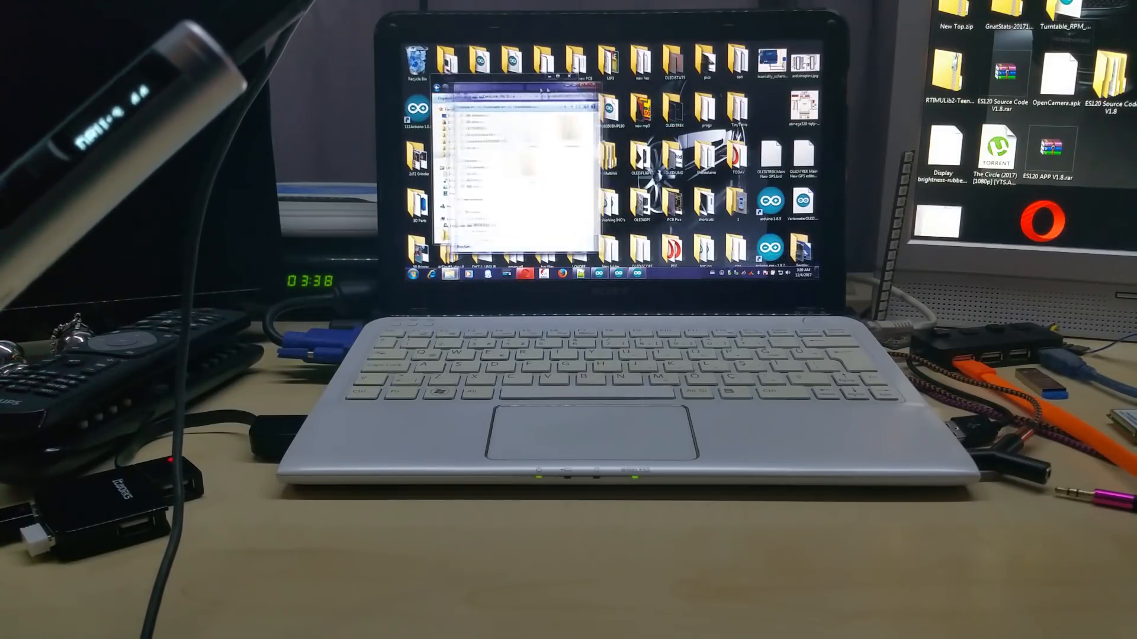